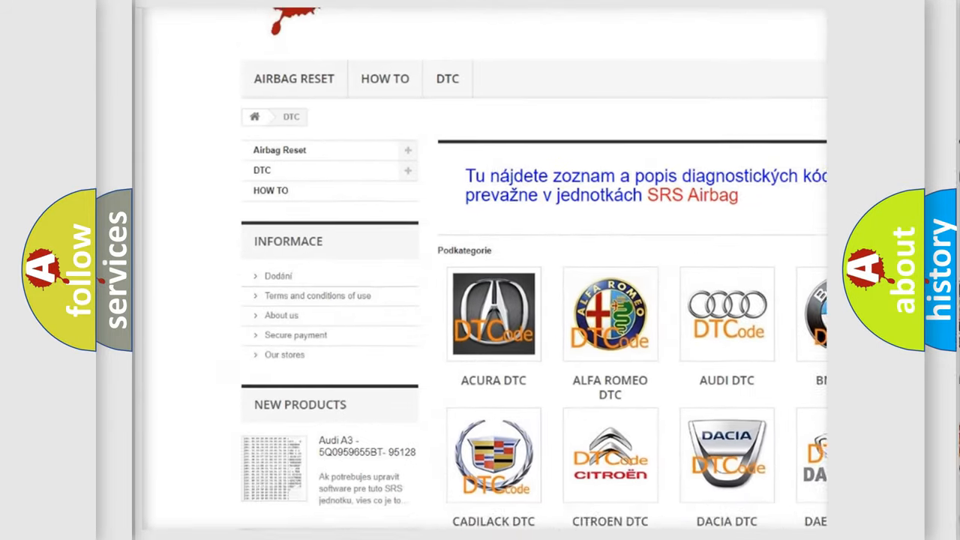
scroll(down, 3)
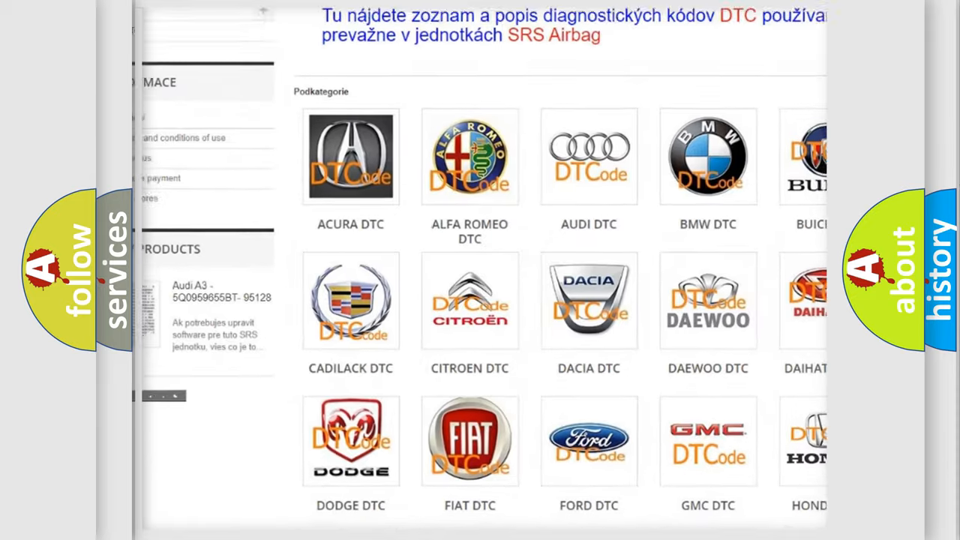
scroll(down, 3)
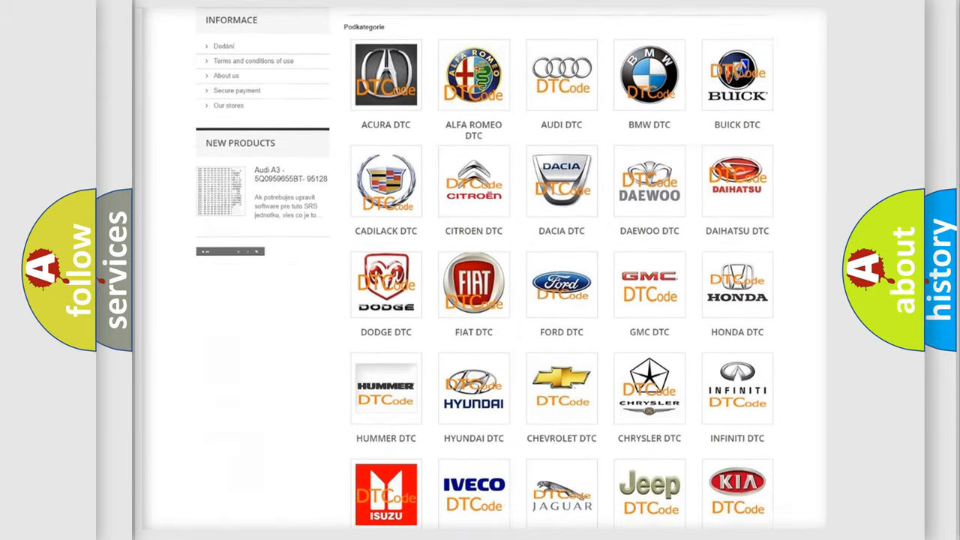
scroll(down, 3)
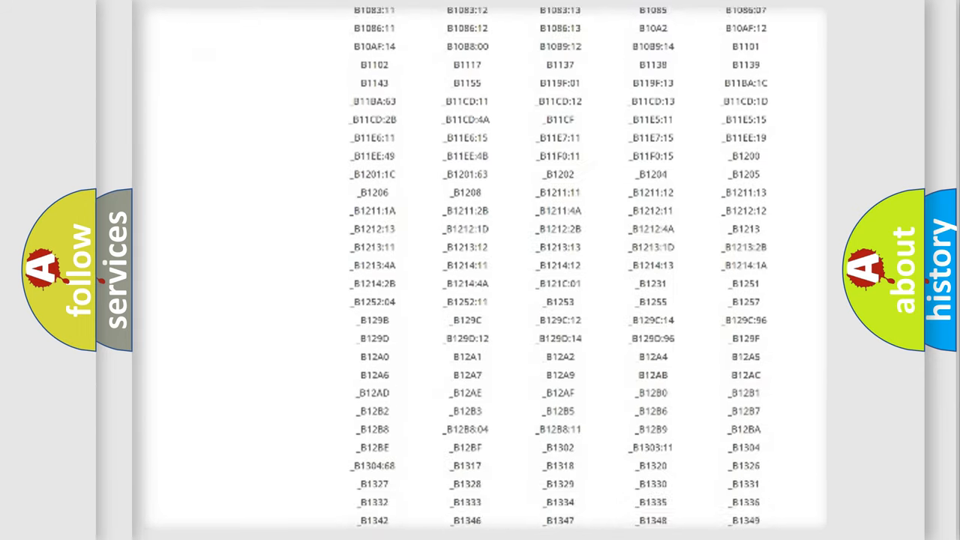
scroll(down, 3)
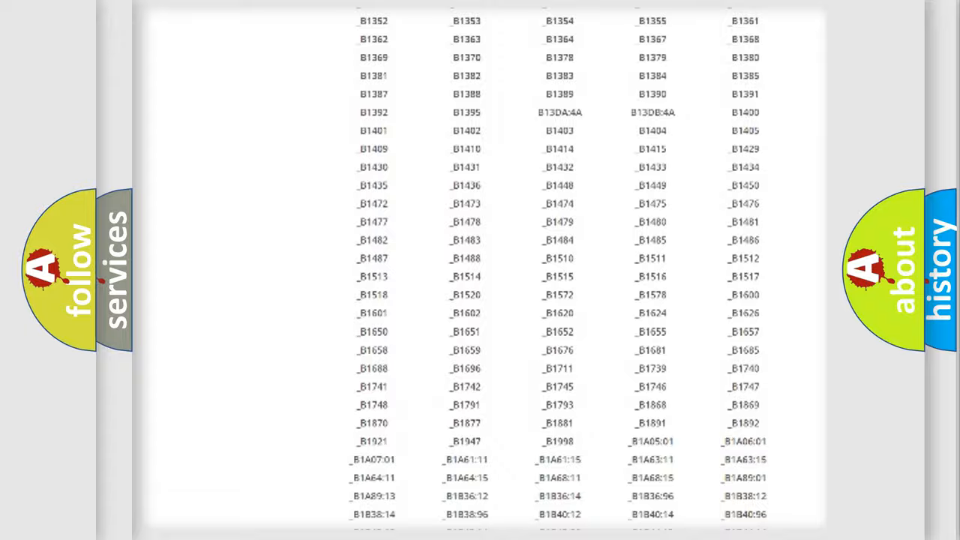